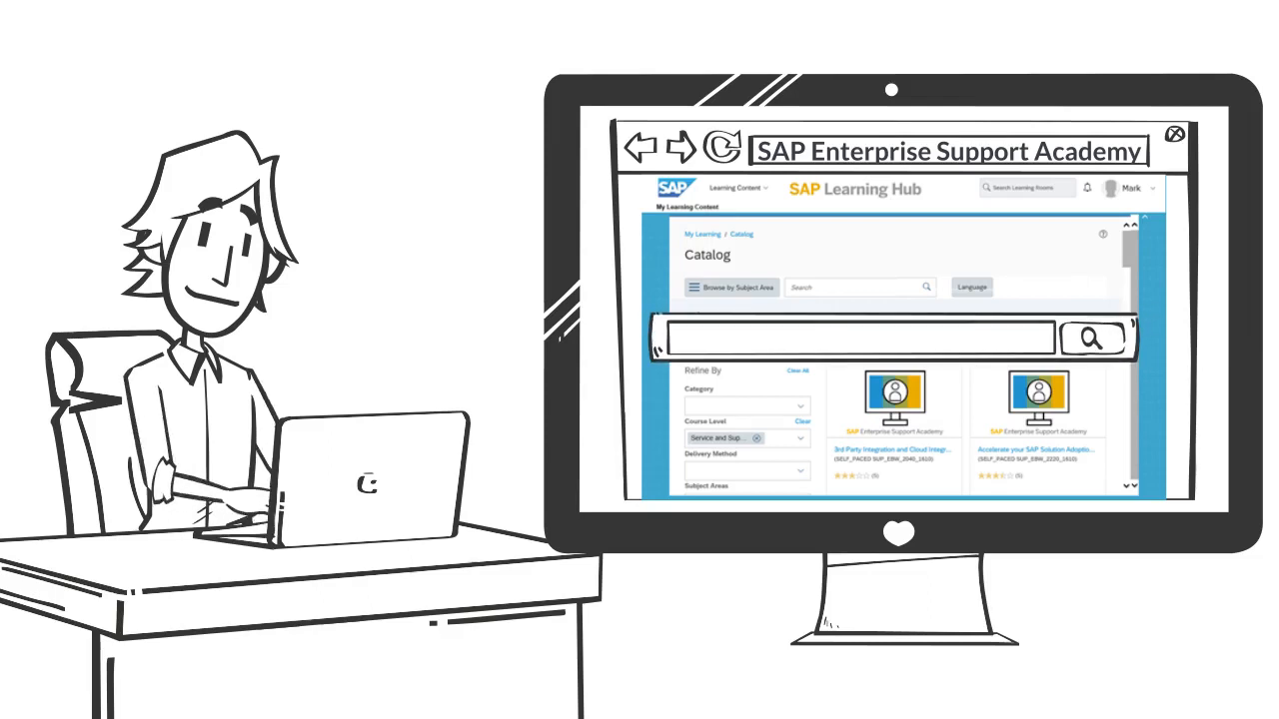
Step: Search the Learning Hub Catalog for 'S/4HANA' courses
text(S/4HANA)
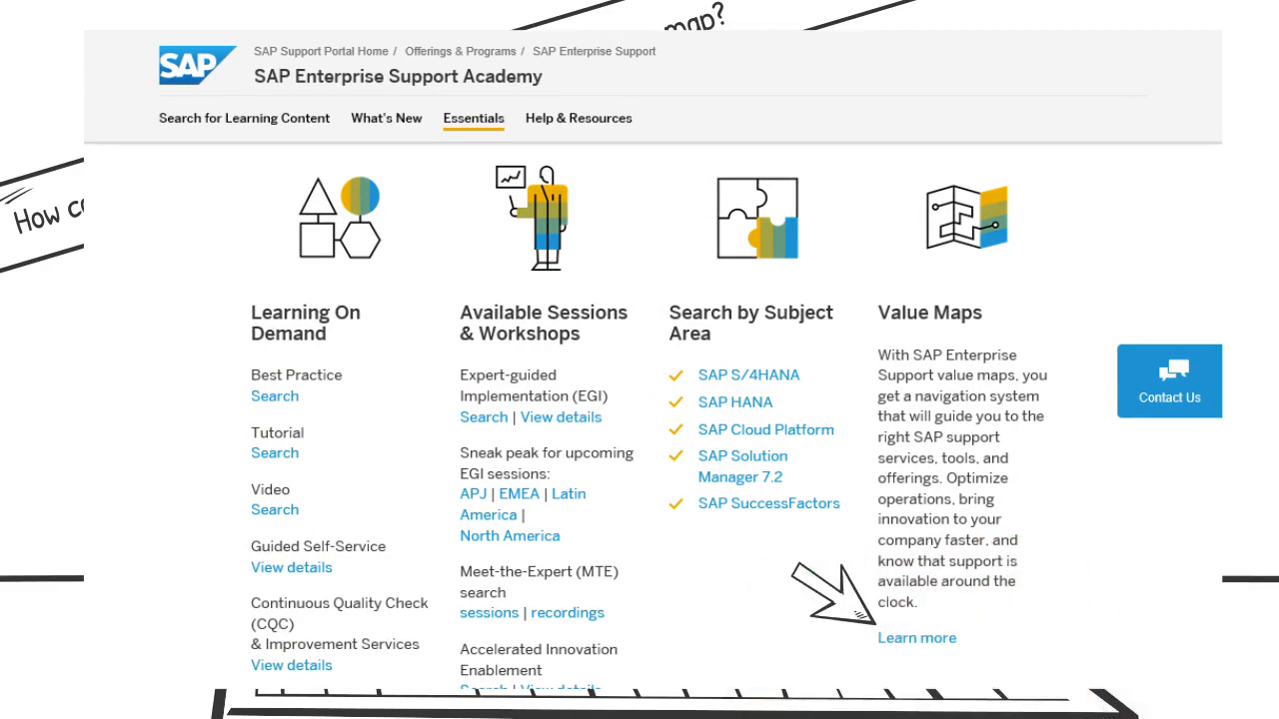
Step: Follow the Value Maps 'Learn more' link to reach the Value Maps overview page
click(915, 638)
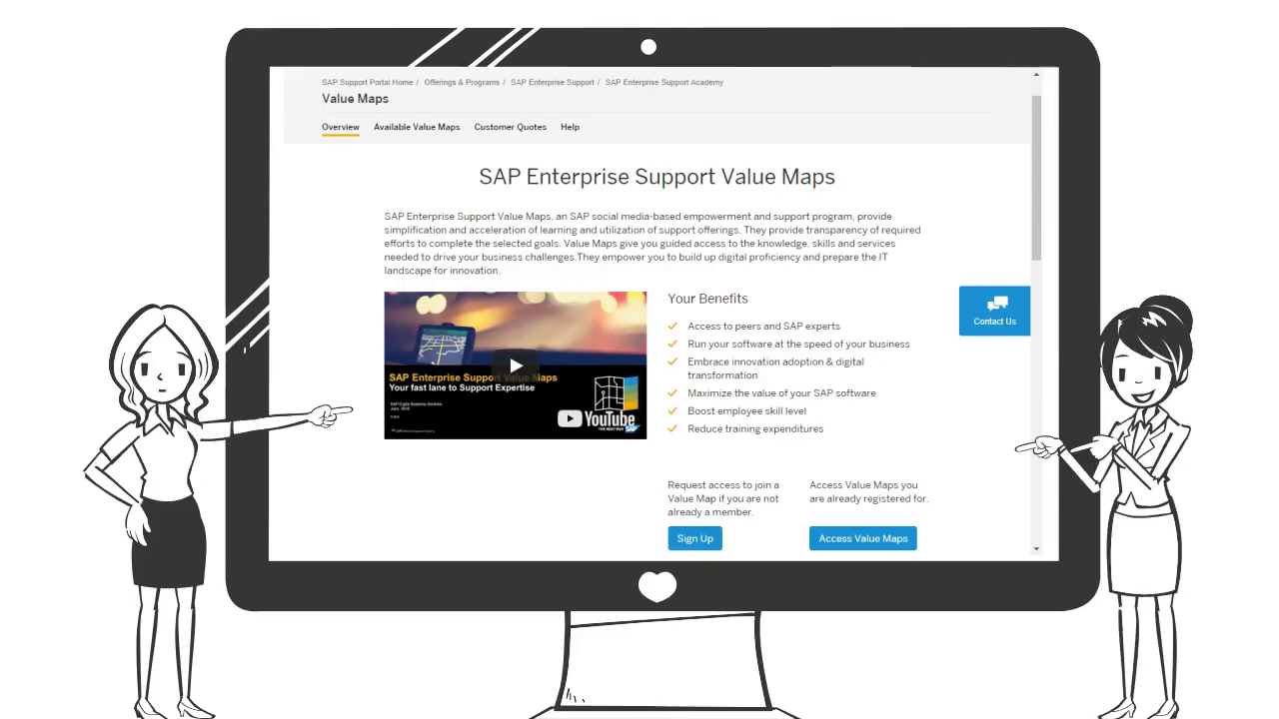